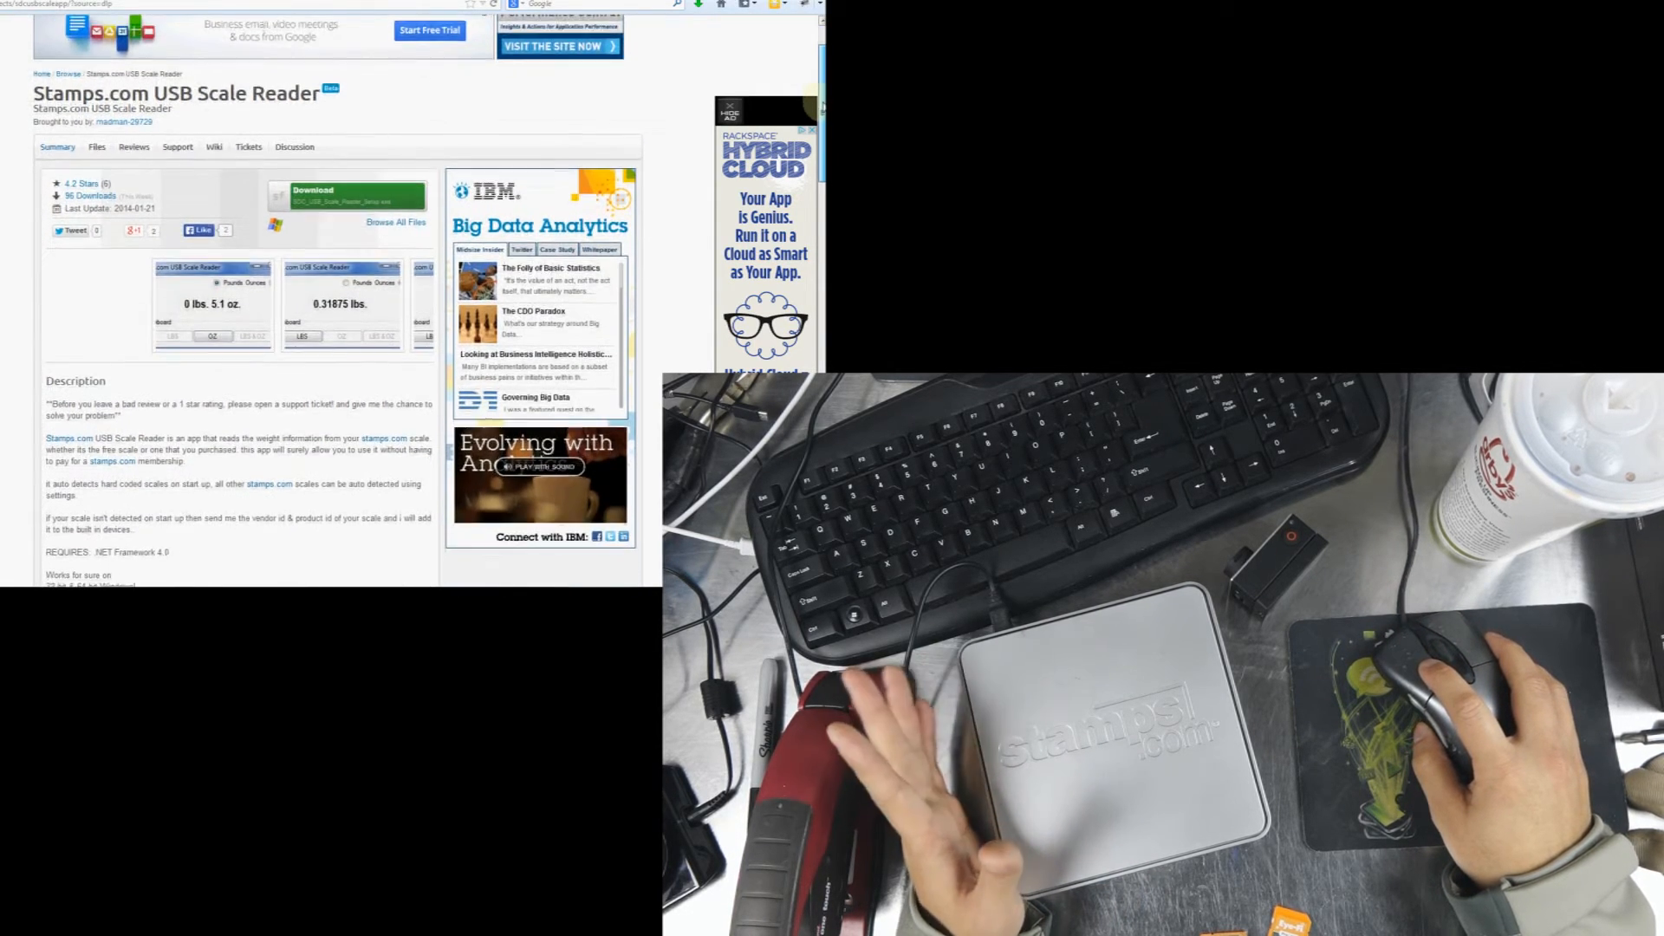
Scroll the SourceForge project page past the Description to bring the Features list into view.
scroll(down, 3)
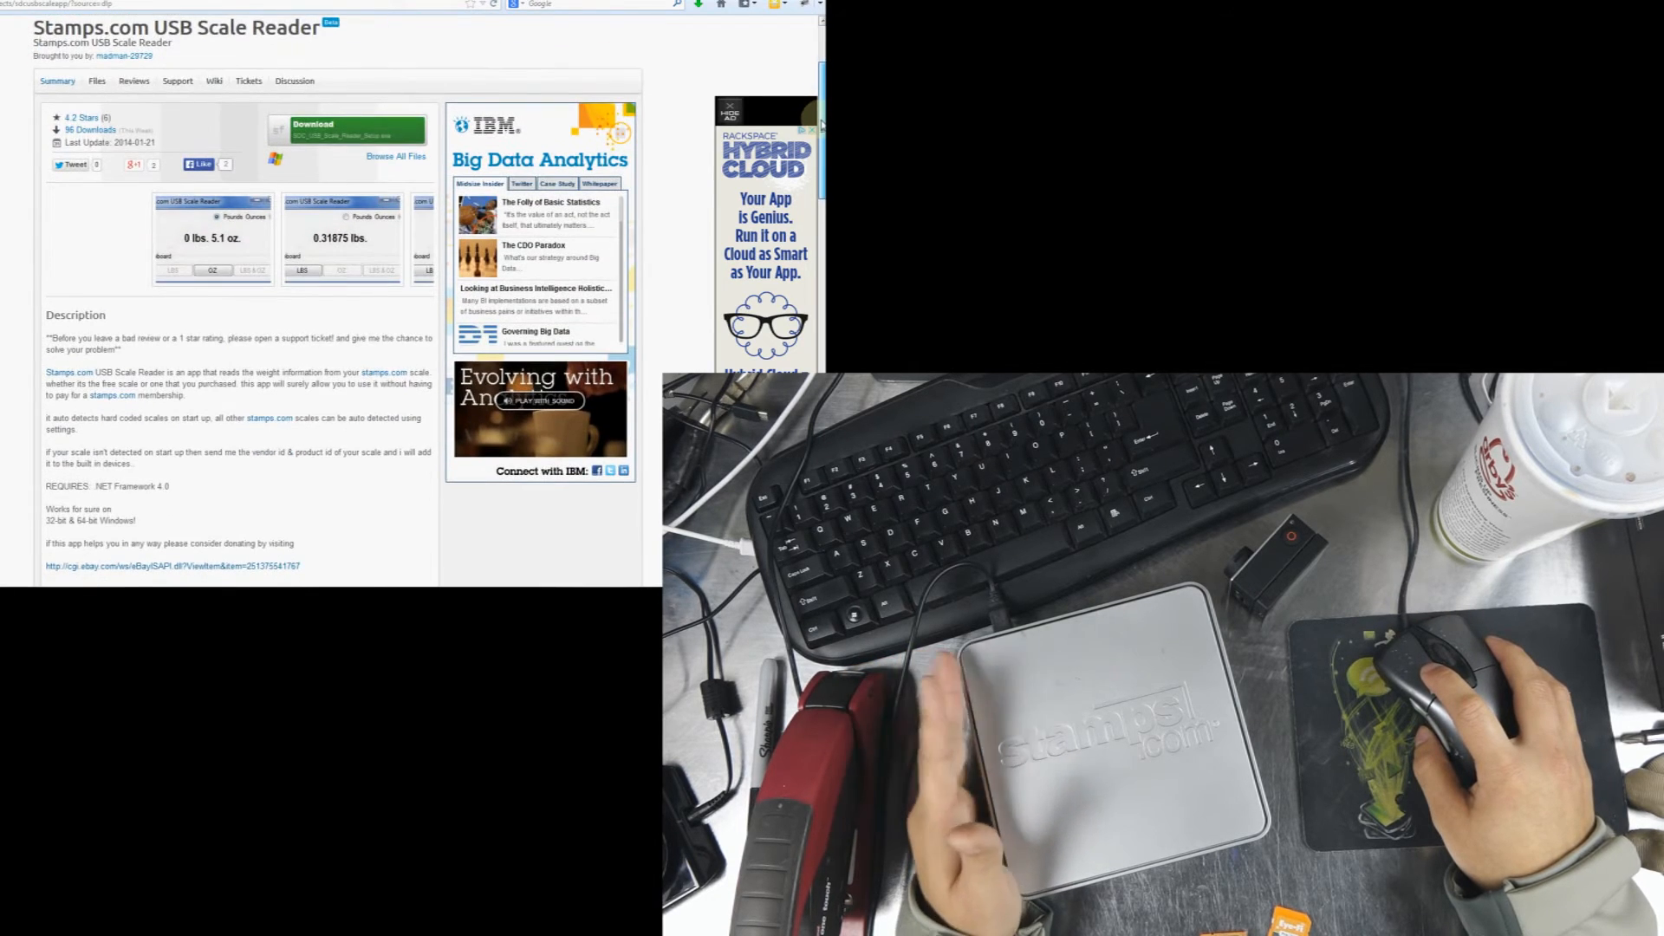
scroll(down, 3)
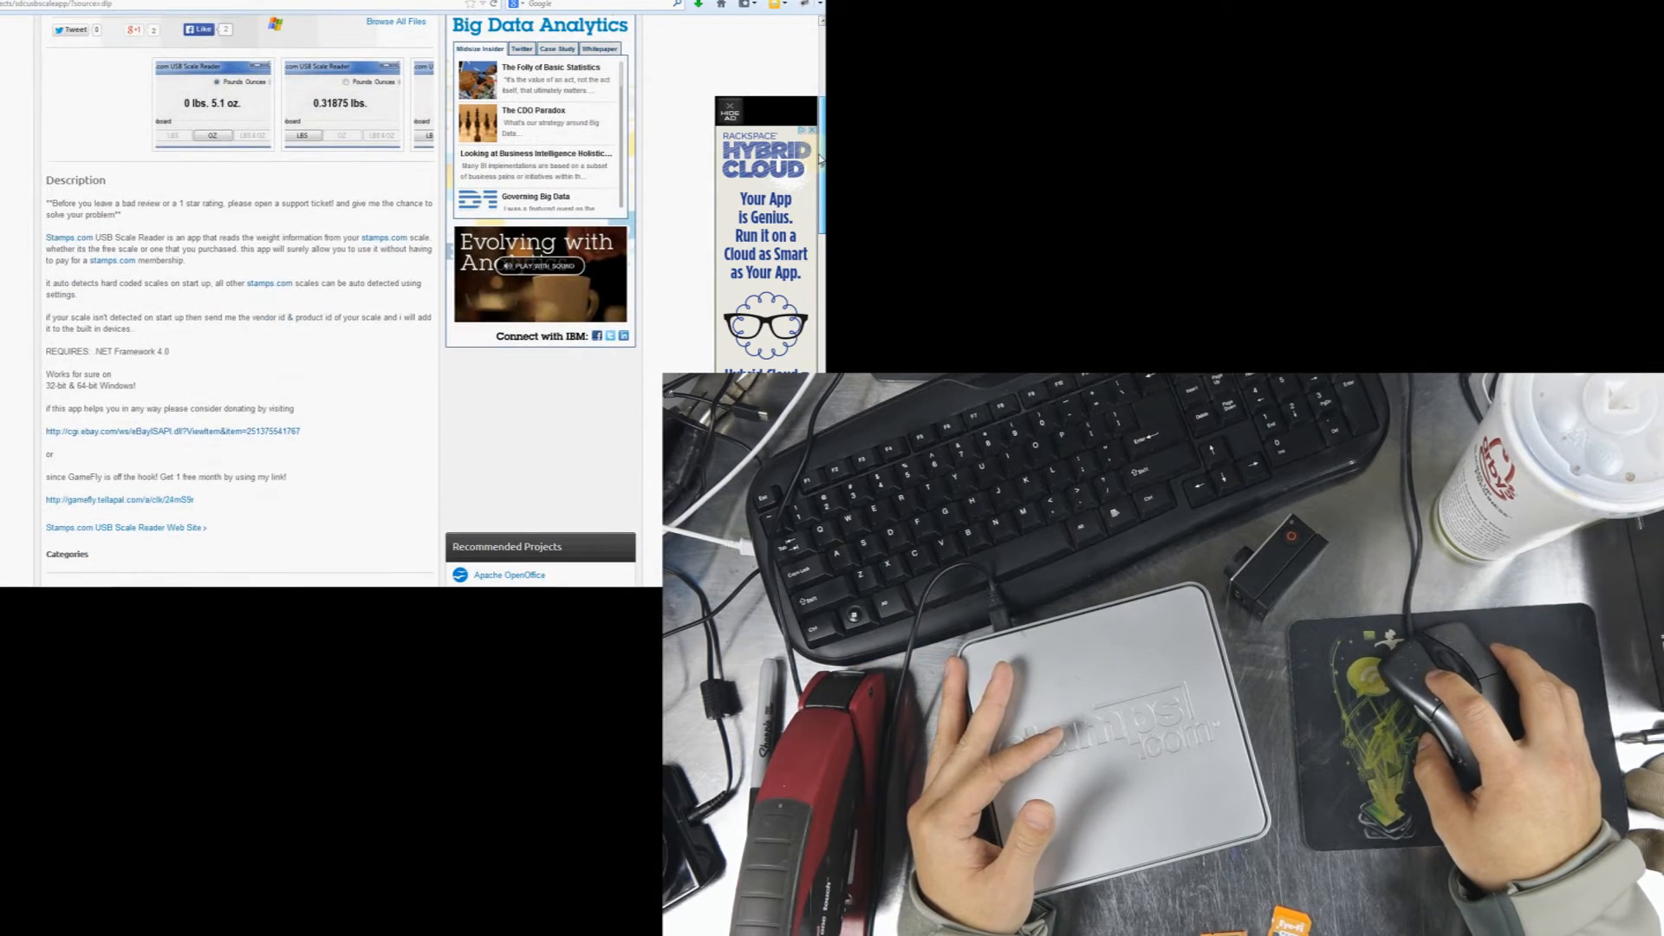
scroll(down, 3)
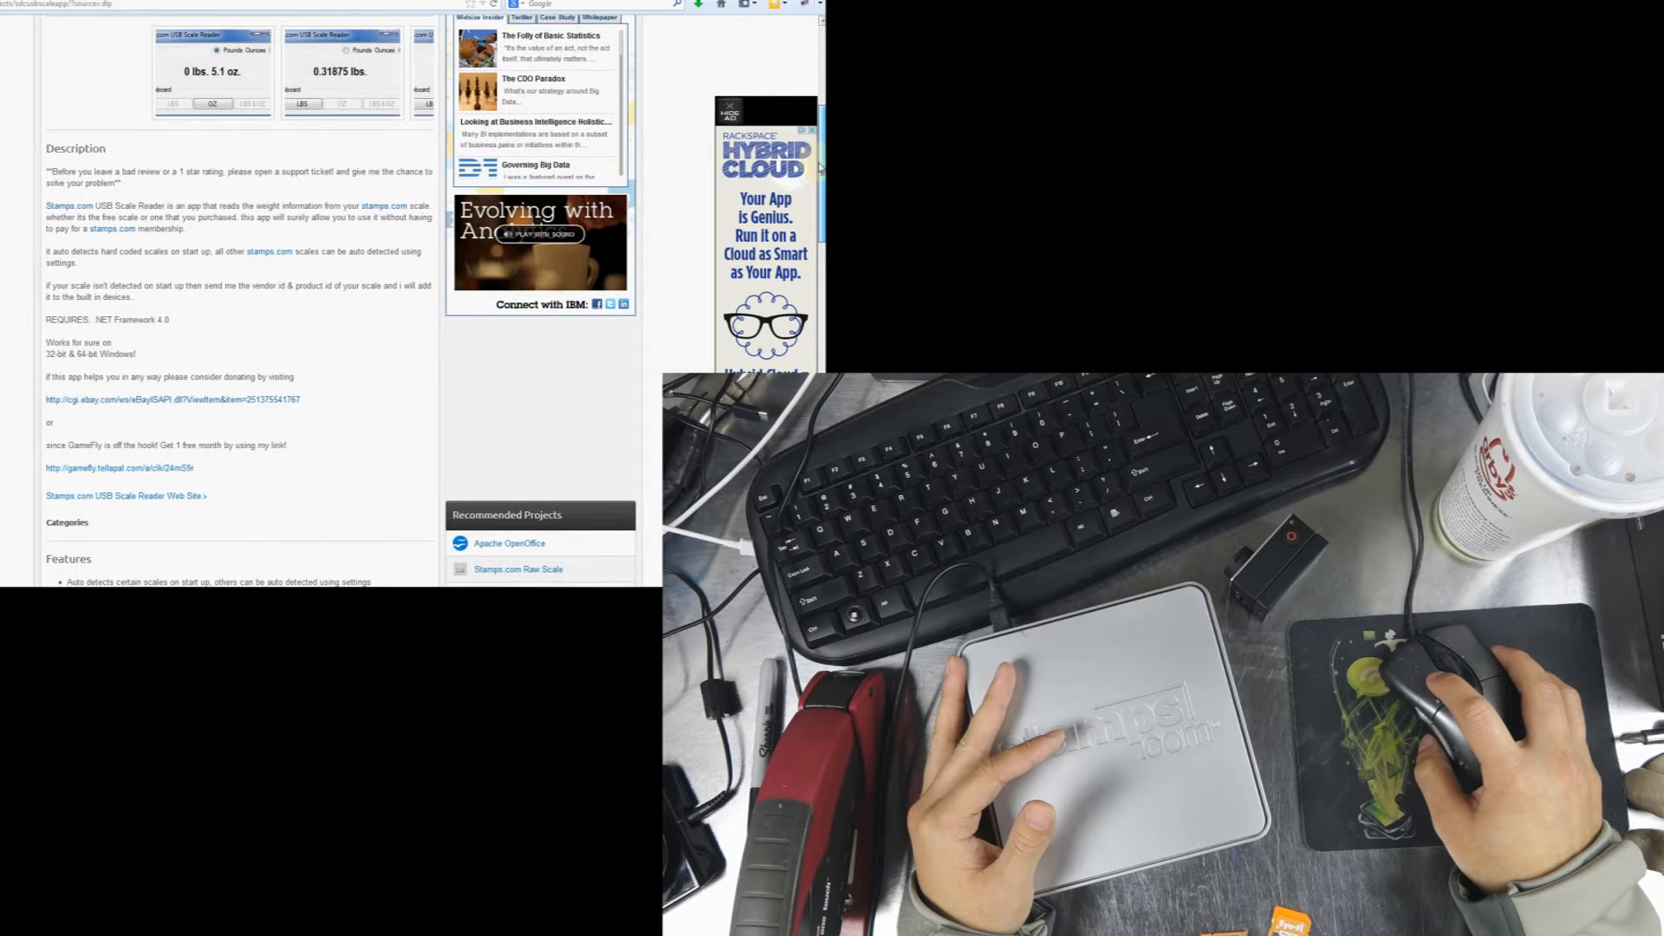
scroll(down, 3)
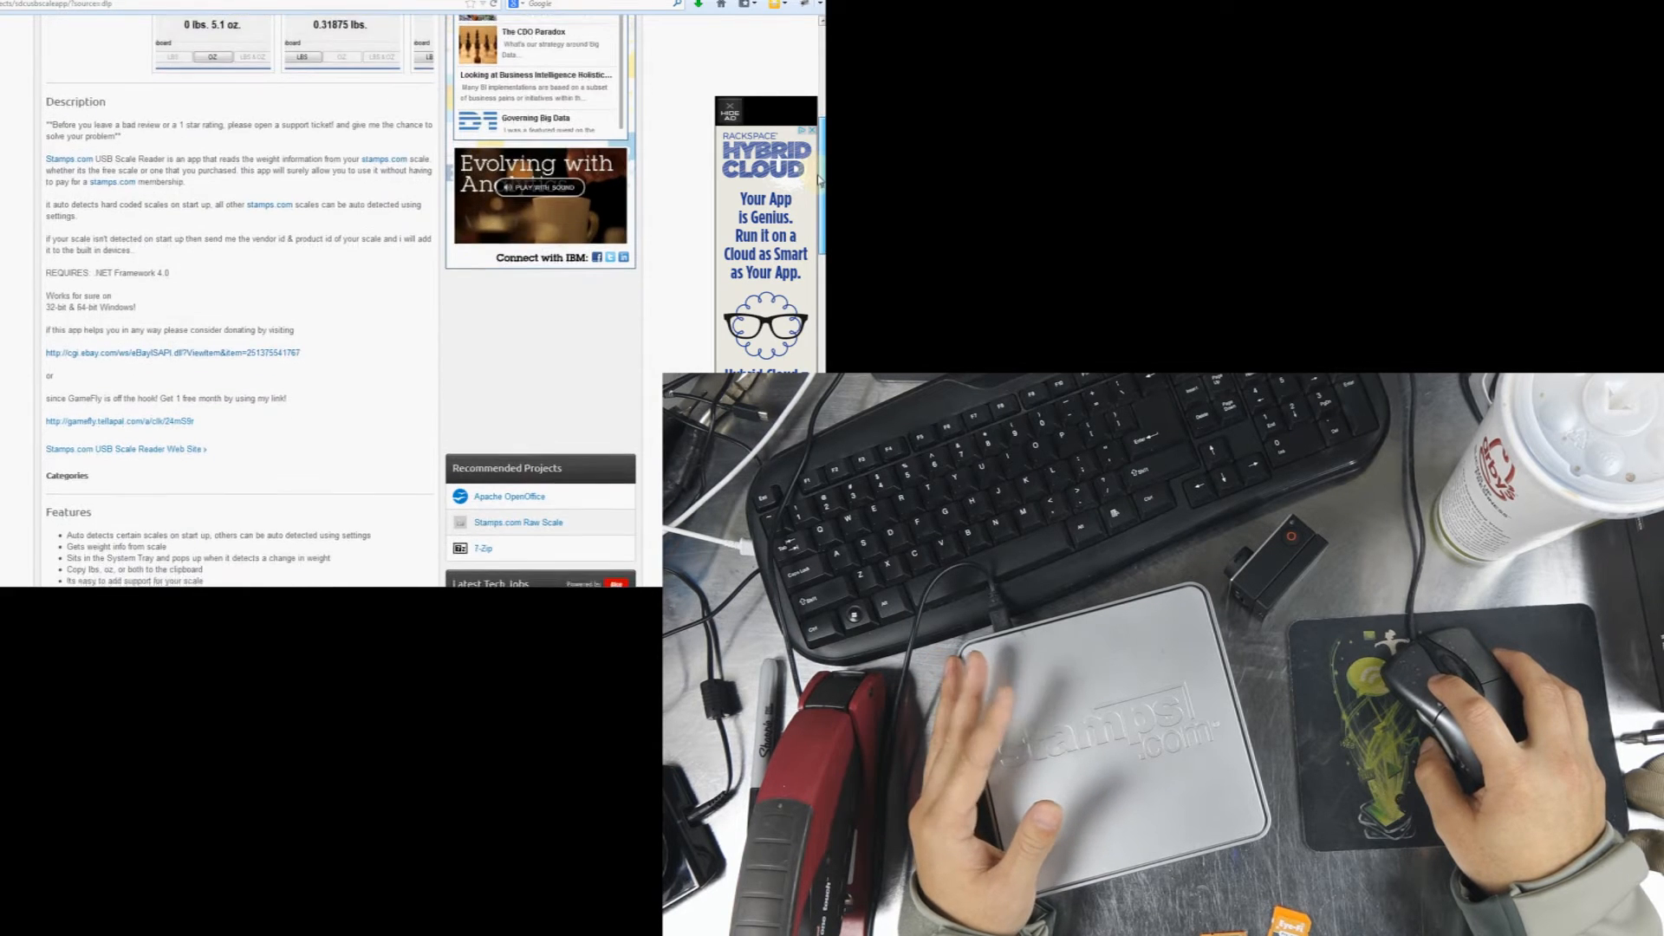
scroll(down, 3)
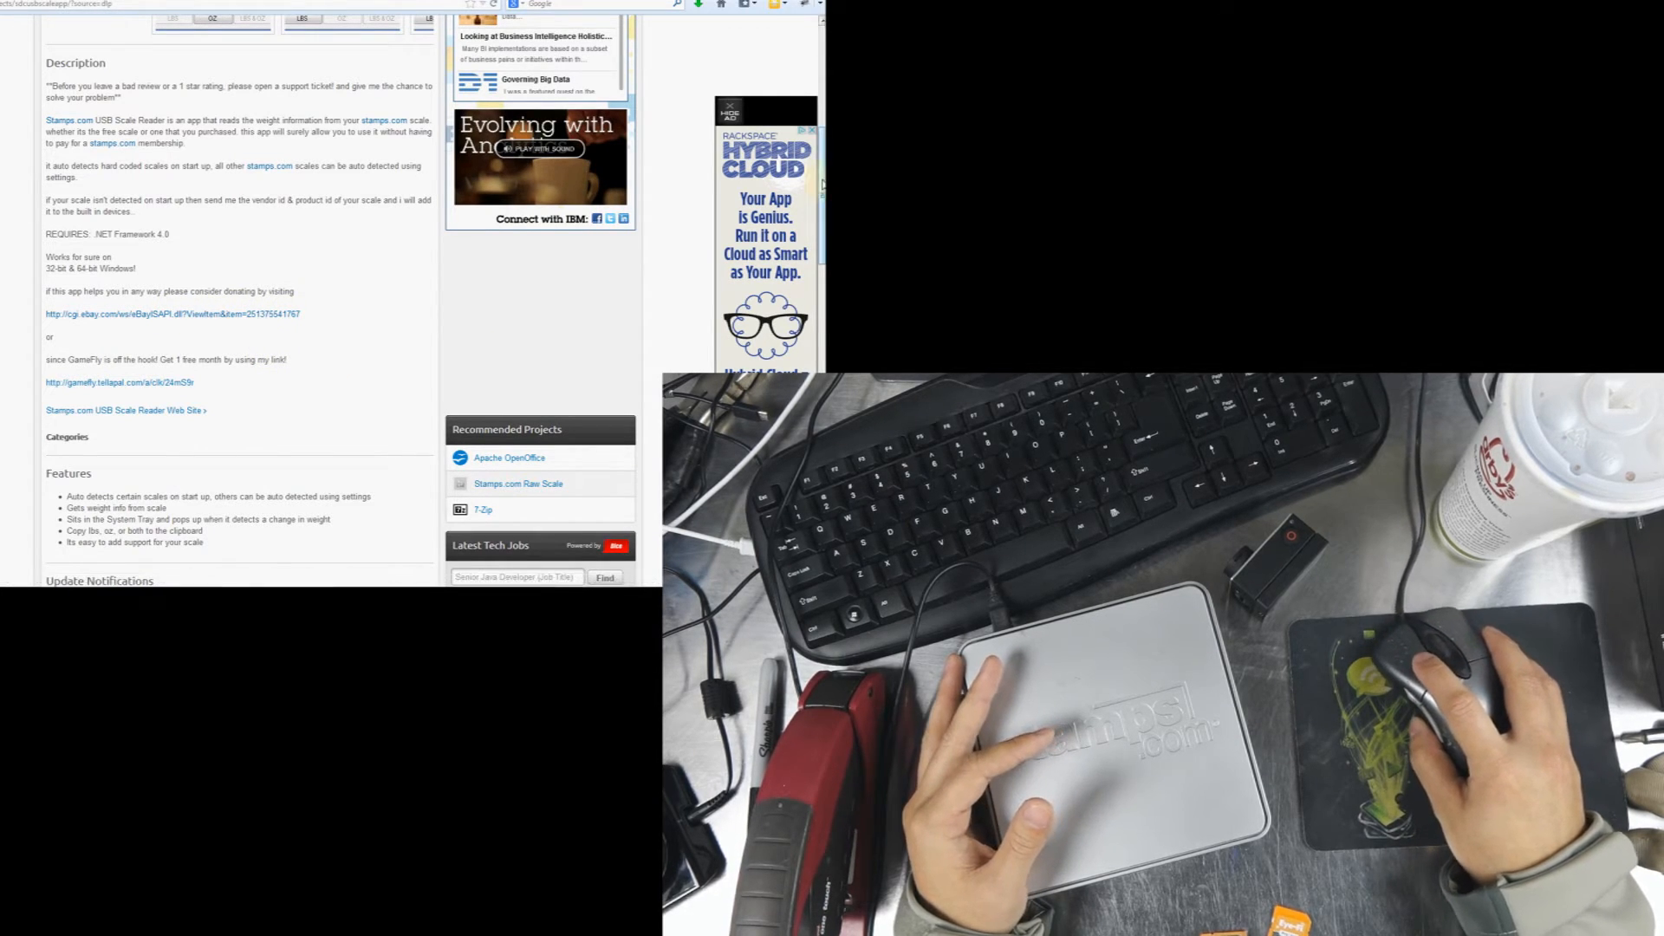
scroll(up, 3)
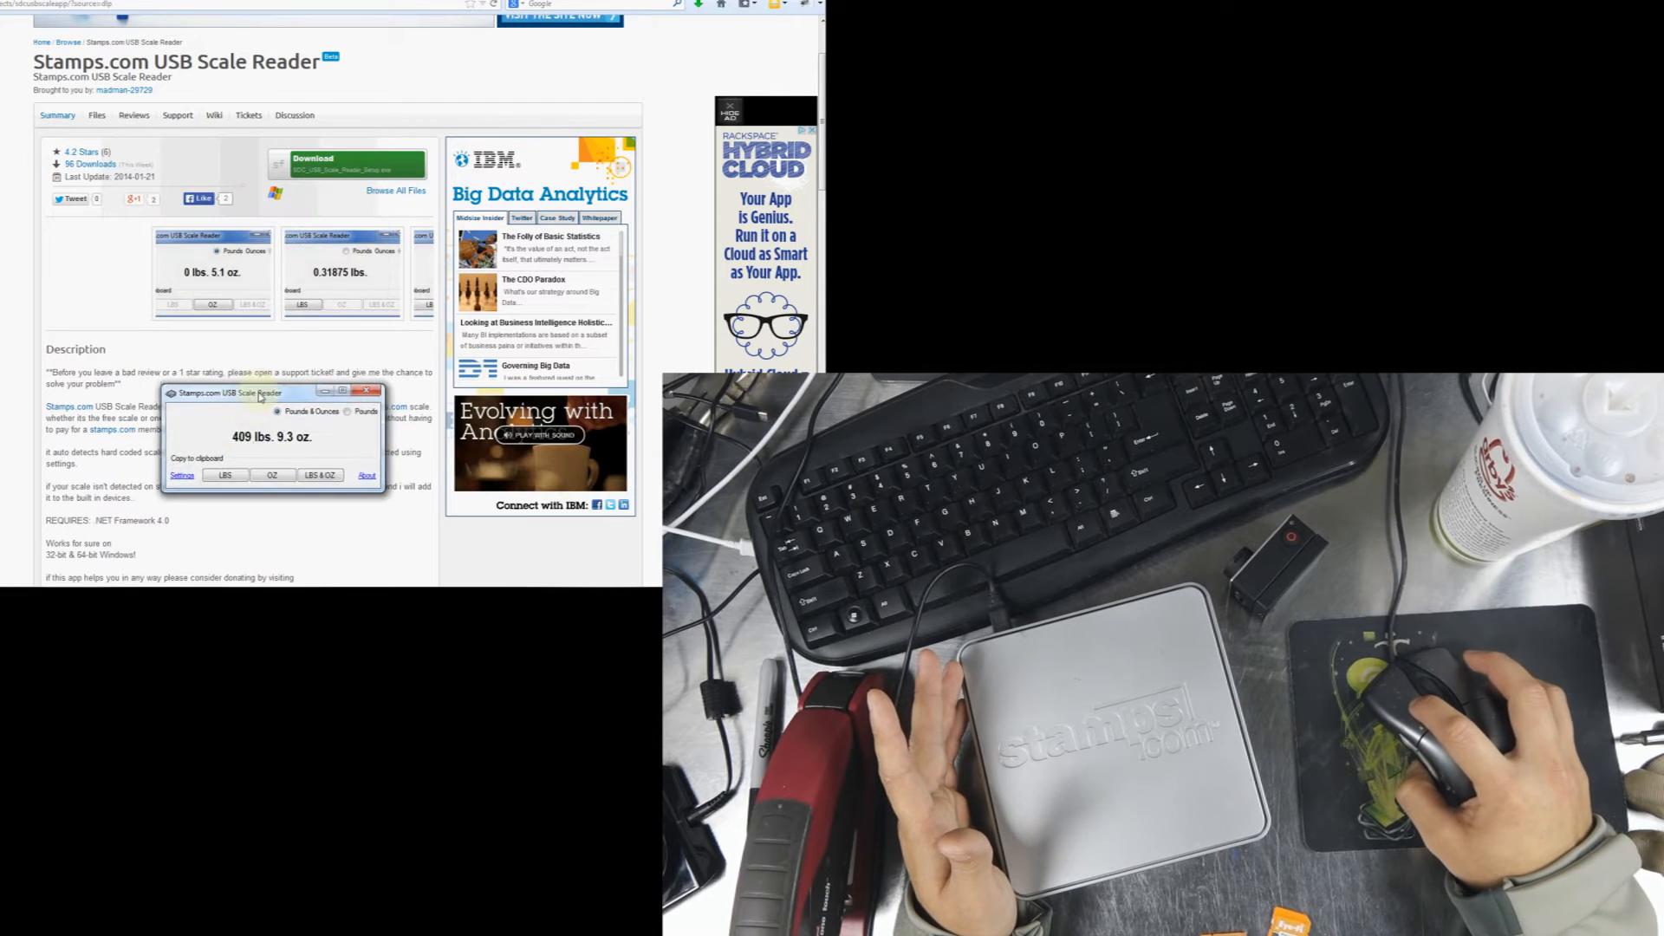
Drag the Scale Reader window showing 409 lbs. 9.3 oz. up near the page title.
drag(260, 393, 287, 101)
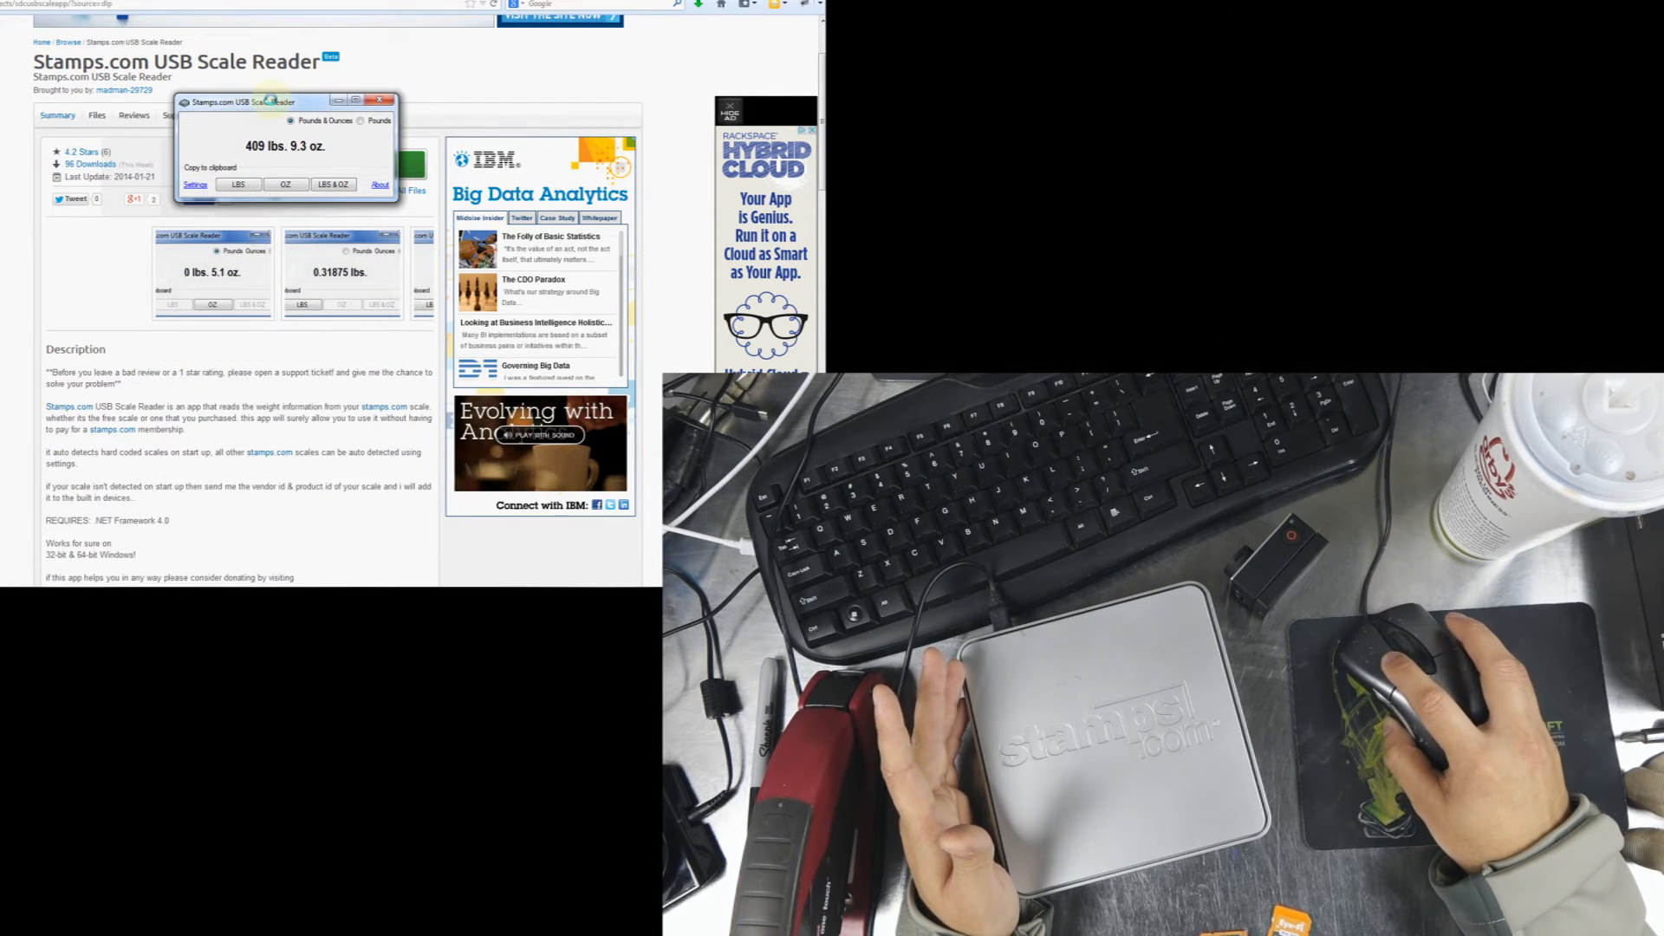